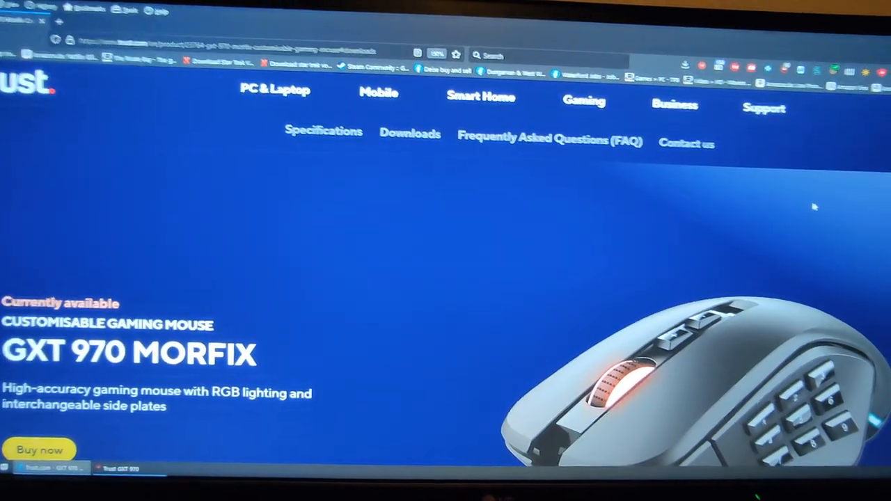
Scroll the GXT 970 Morfix product page down to its Specifications section.
scroll("down", 3)
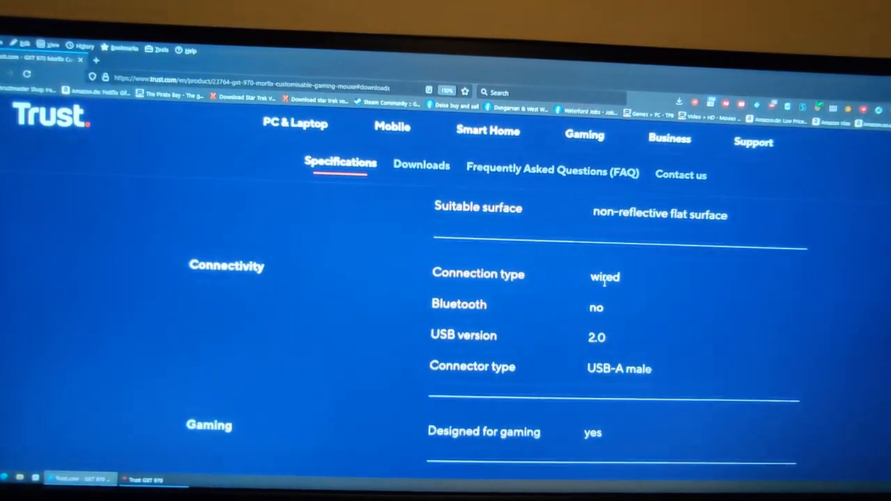
Show the GXT 970 Morfix Downloads section and bring up the configuration software.
left_click(421, 166)
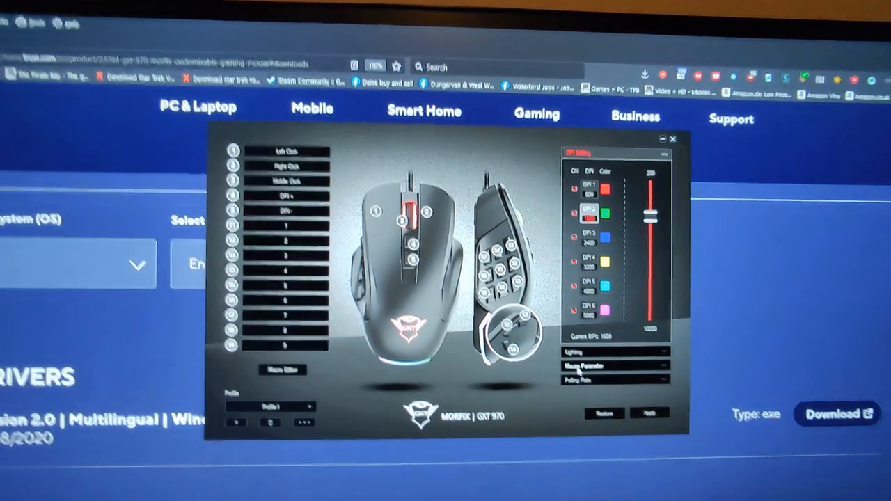
Set the mouse lighting effect to LED OFF and apply it.
left_click(588, 365)
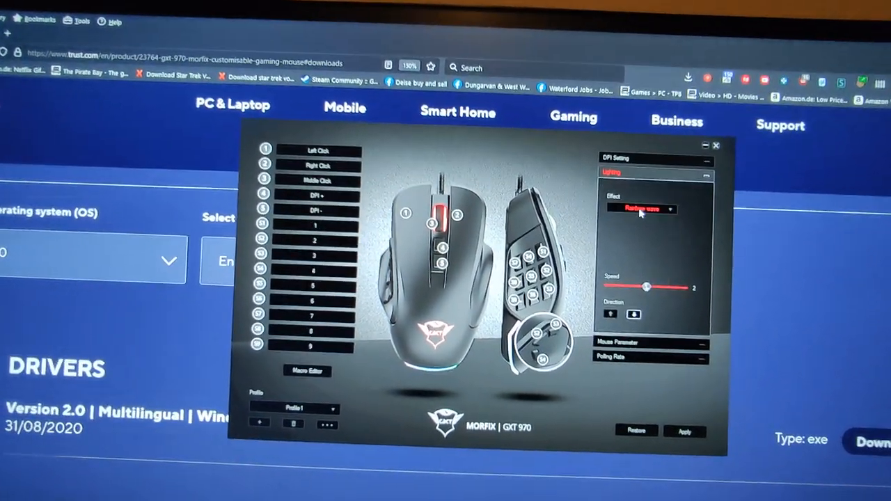
left_click(639, 210)
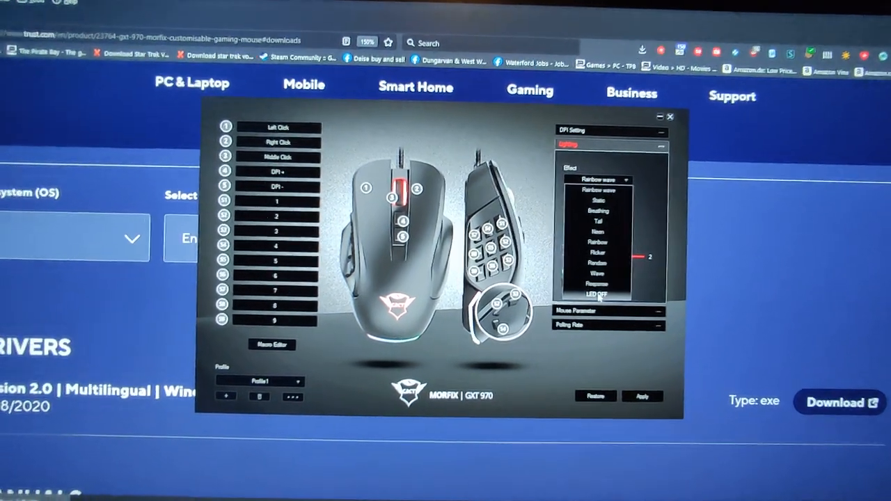
left_click(597, 294)
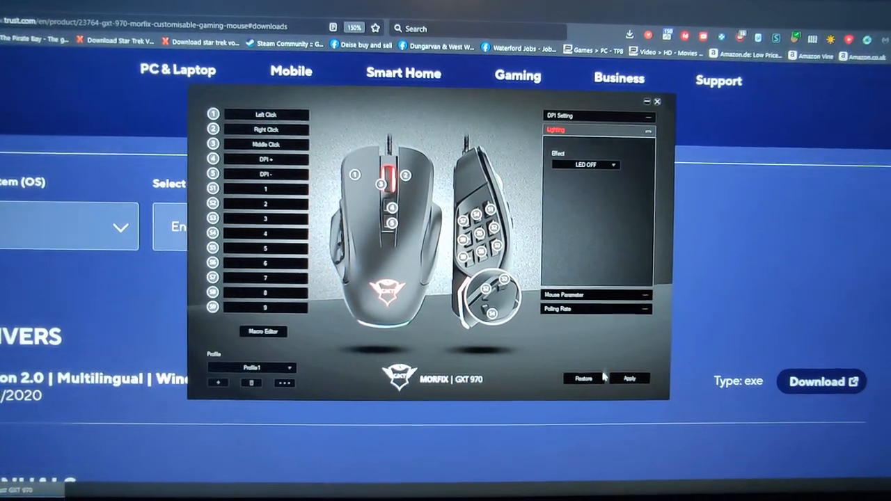
left_click(629, 378)
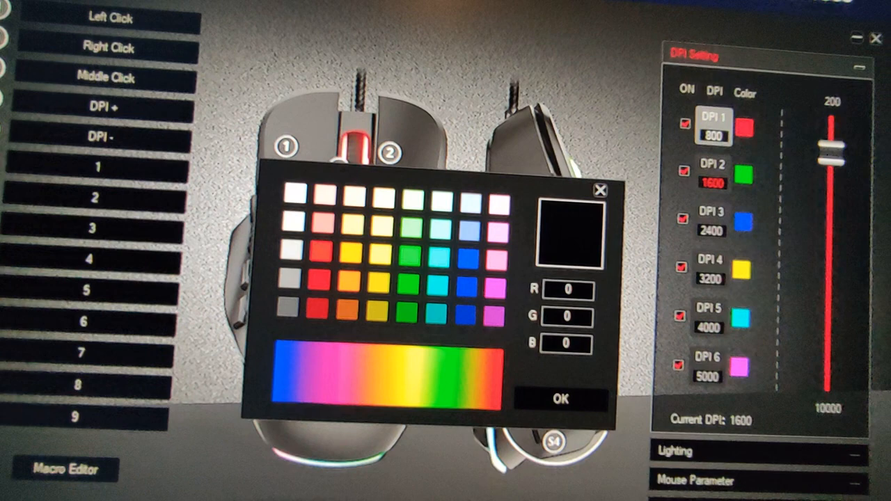
Set the DPI 1, DPI 2 and DPI 3 indicator colours to black (RGB 0).
left_click(561, 398)
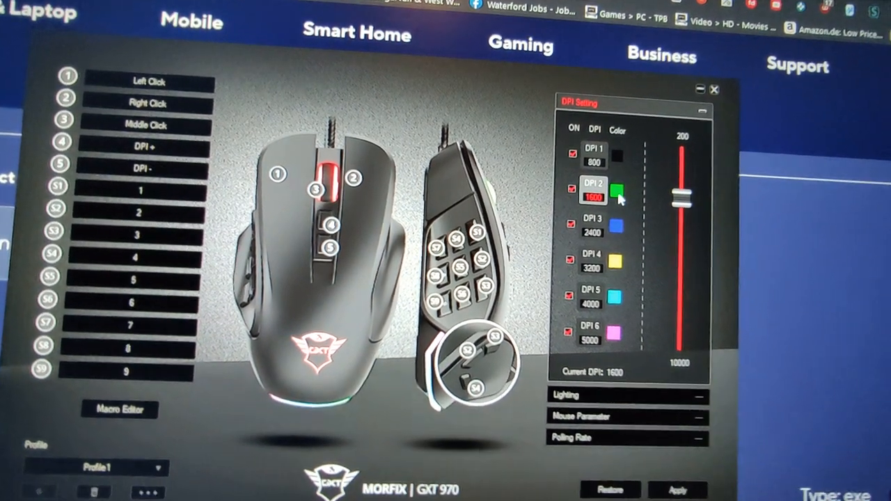
left_click(613, 188)
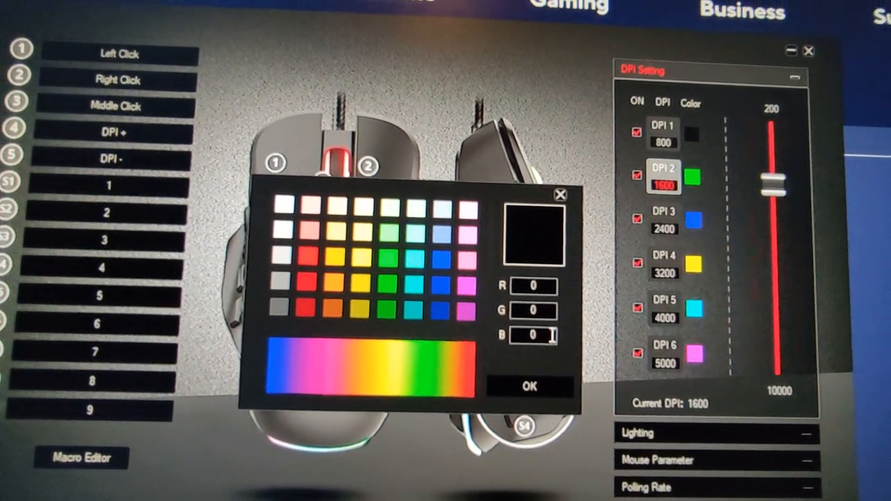
left_click(529, 387)
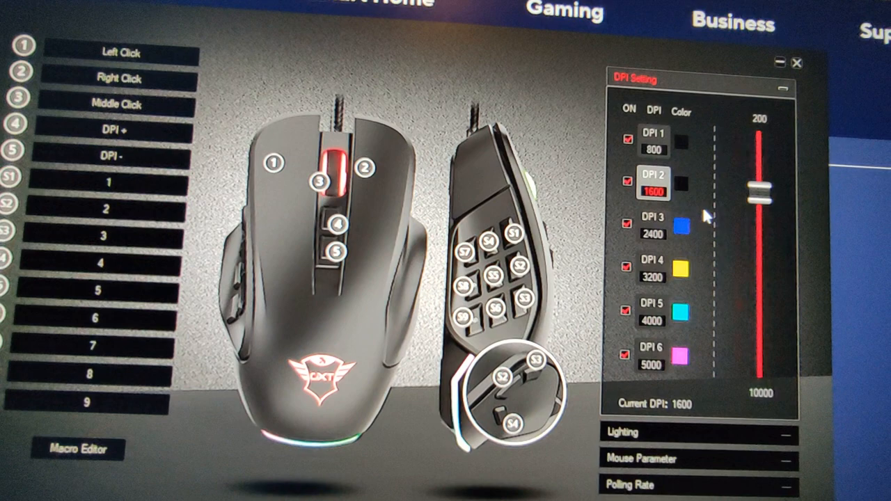
left_click(681, 228)
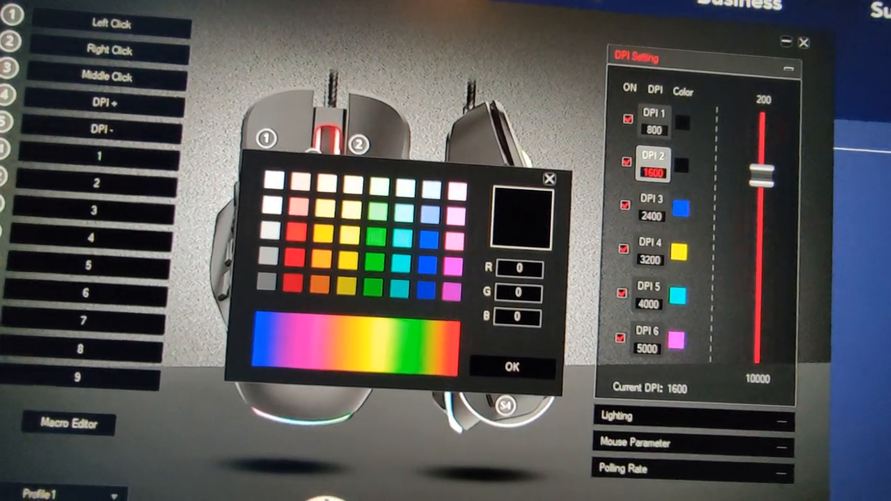
left_click(511, 367)
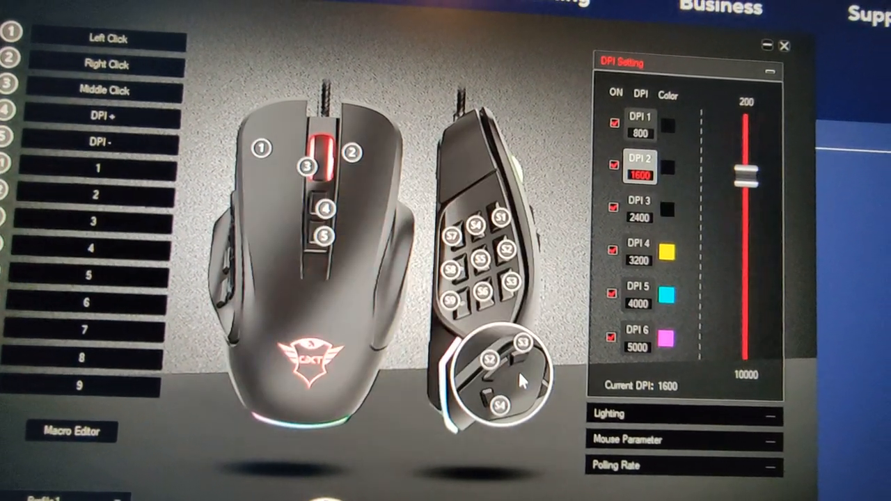